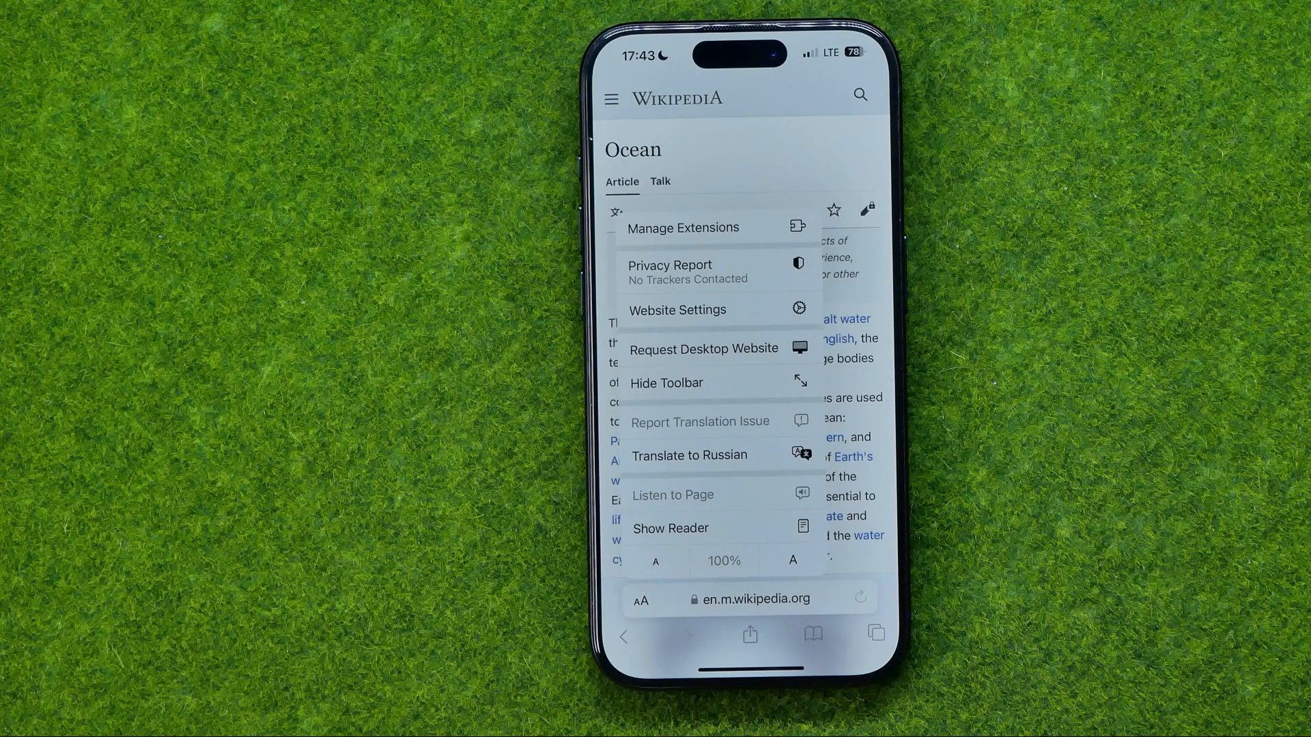
mouse_move(724, 519)
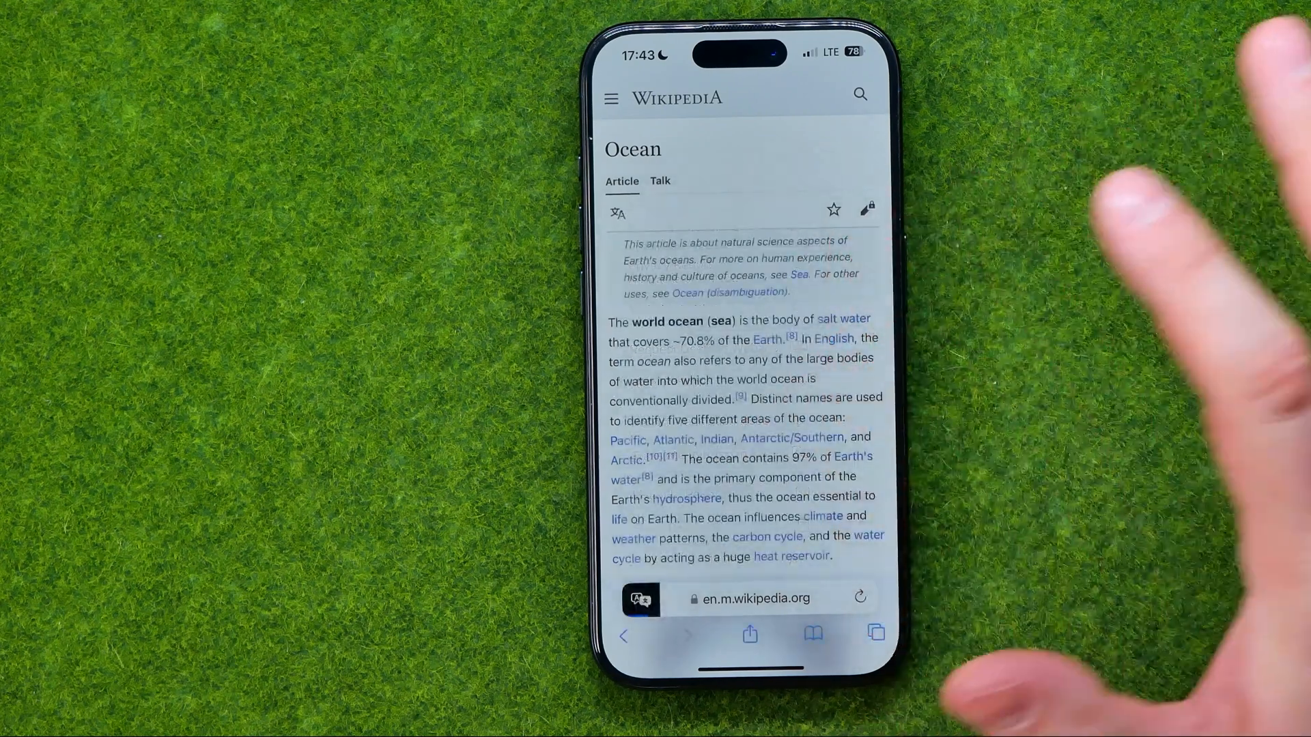
Translate the Wikipedia Ocean article into Russian
click(640, 598)
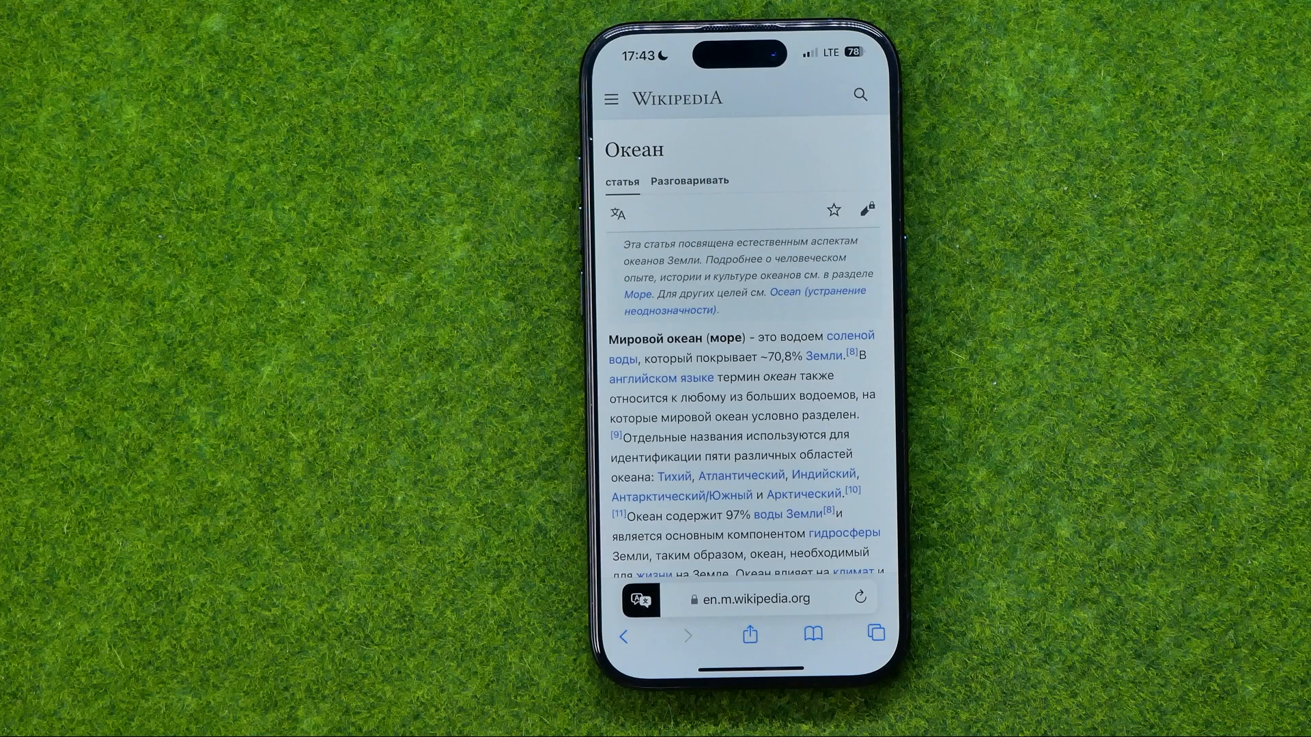
Scroll through the Russian Ocean article's infobox and body sections, then back up
scroll(down, 3)
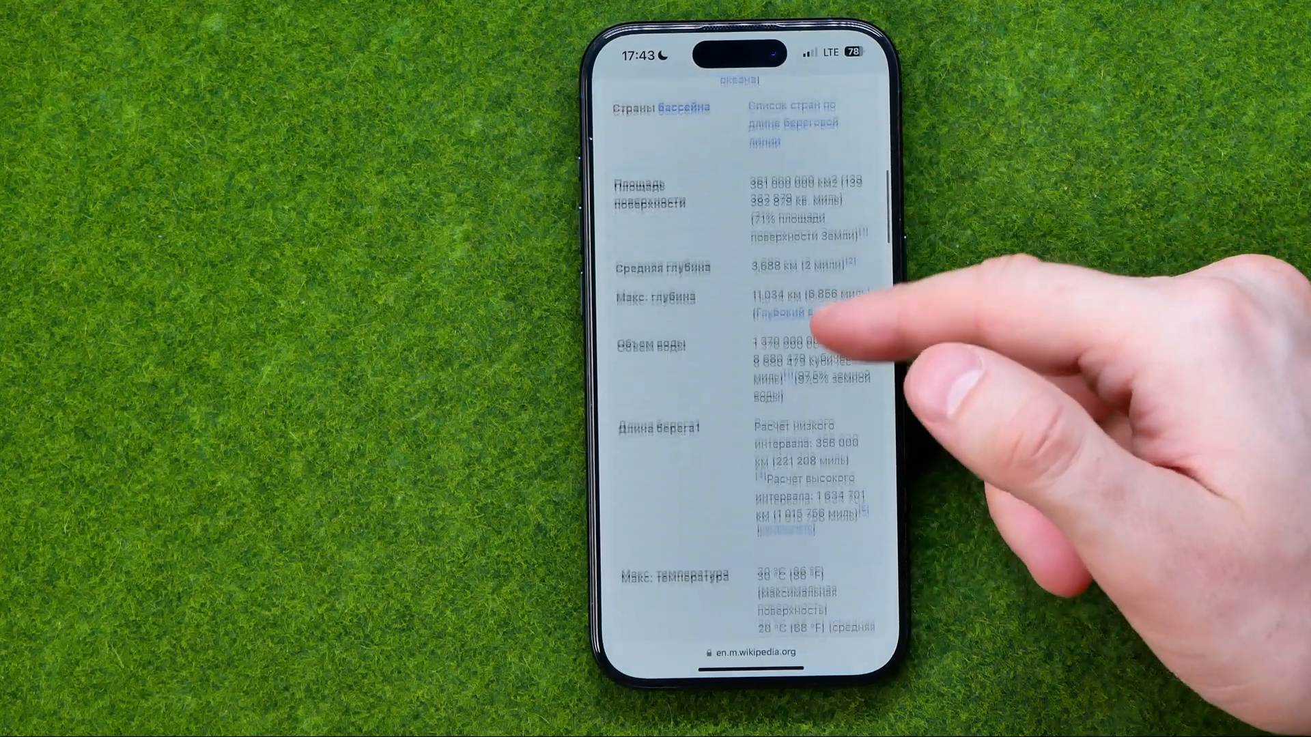
scroll(down, 3)
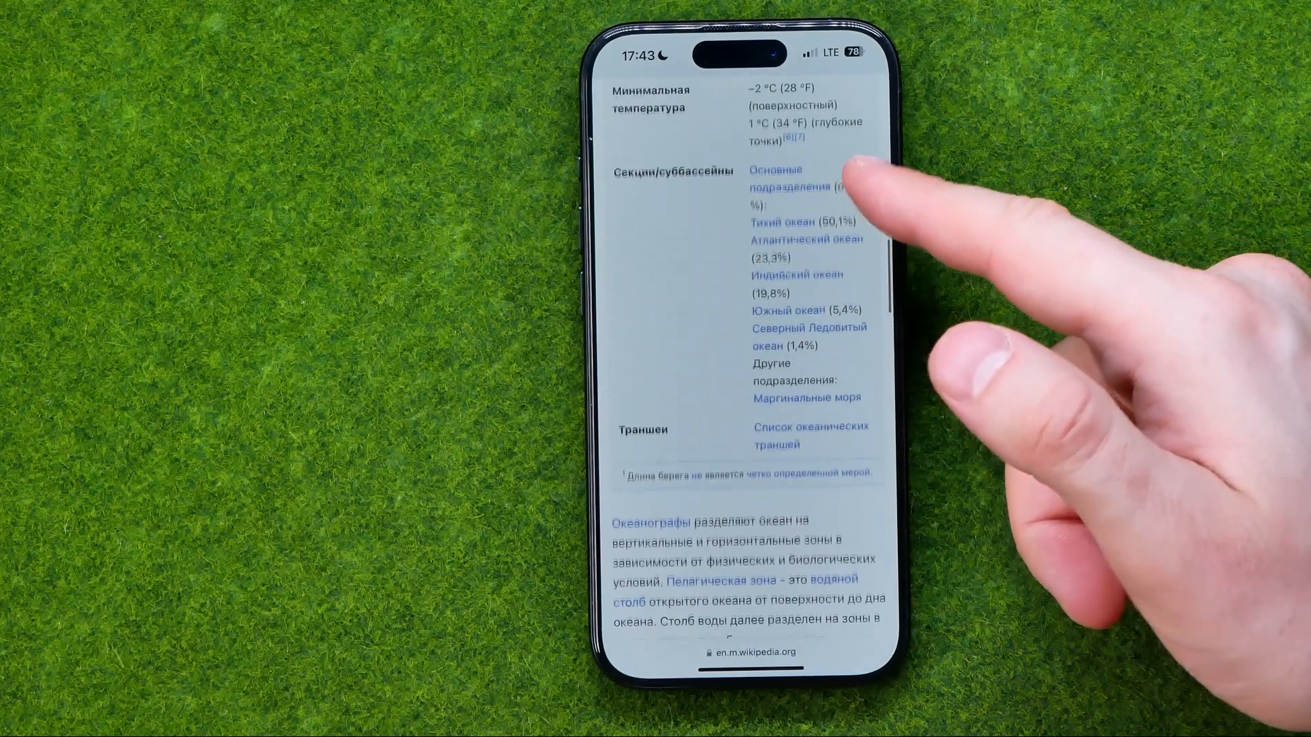
scroll(down, 3)
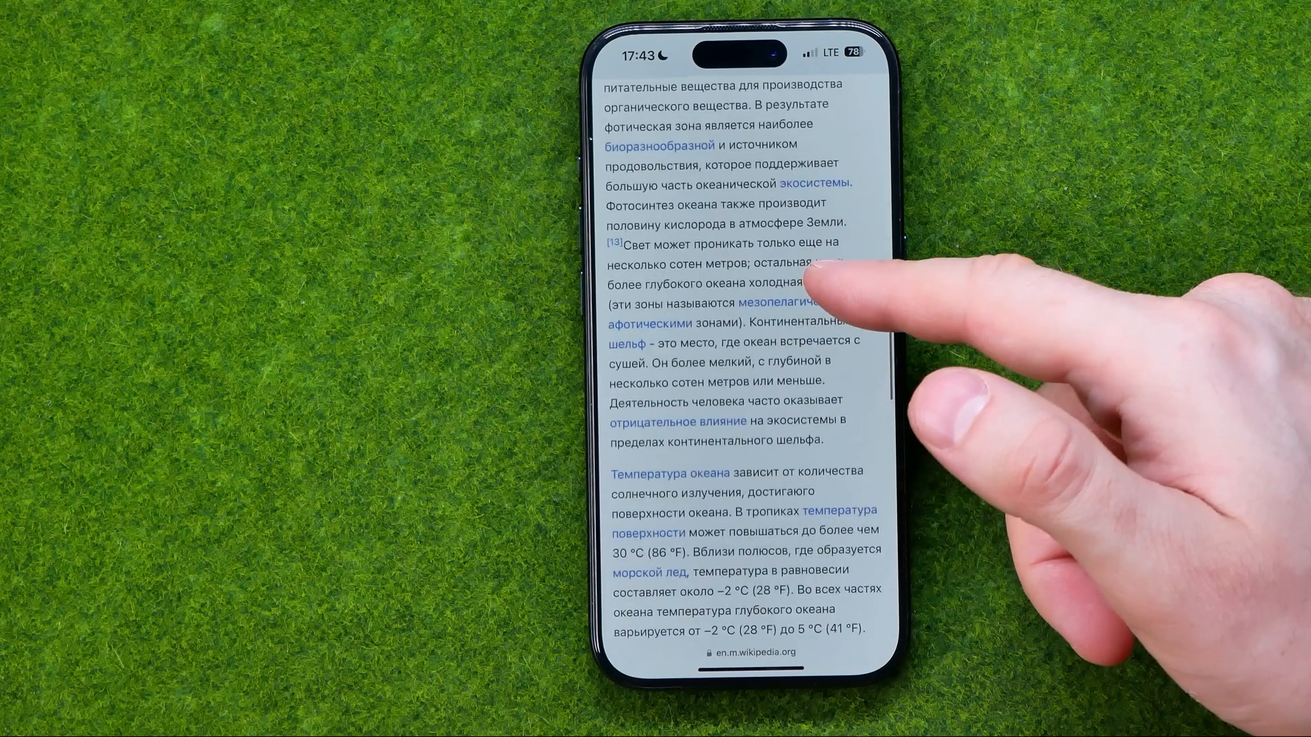
scroll(down, 3)
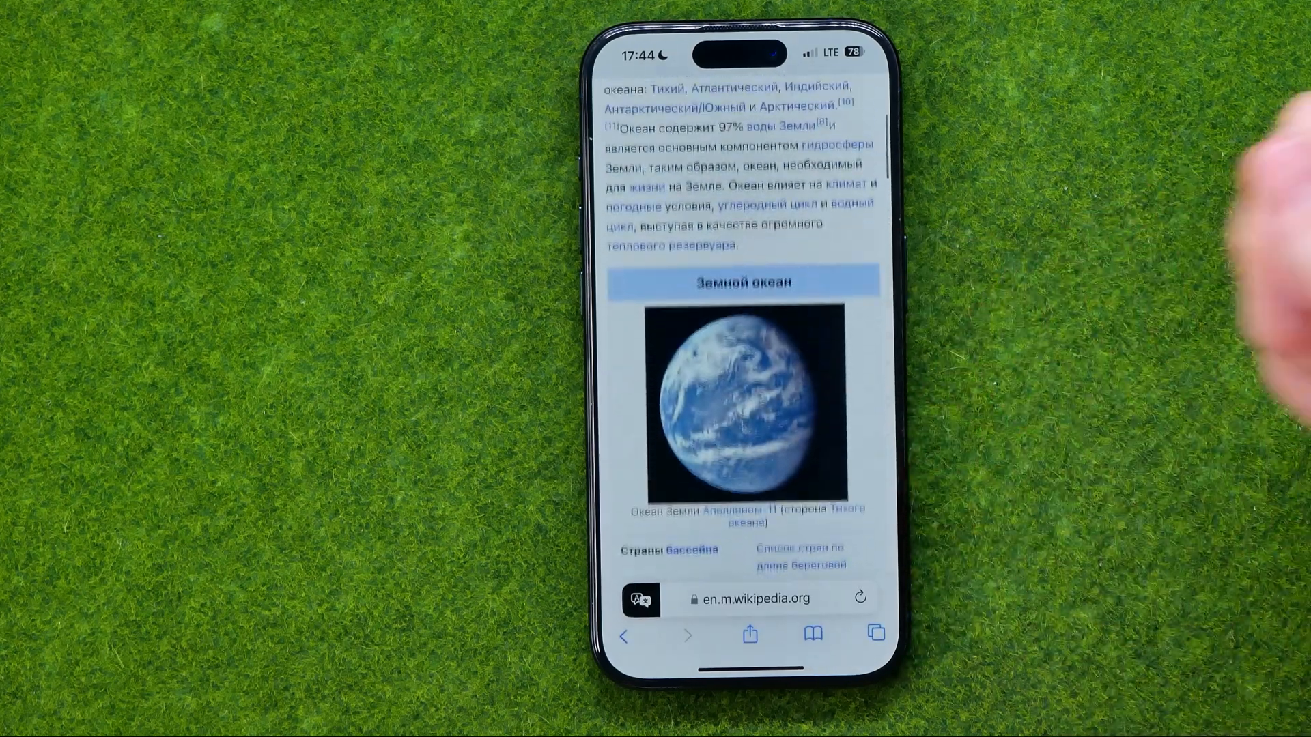
scroll(up, 3)
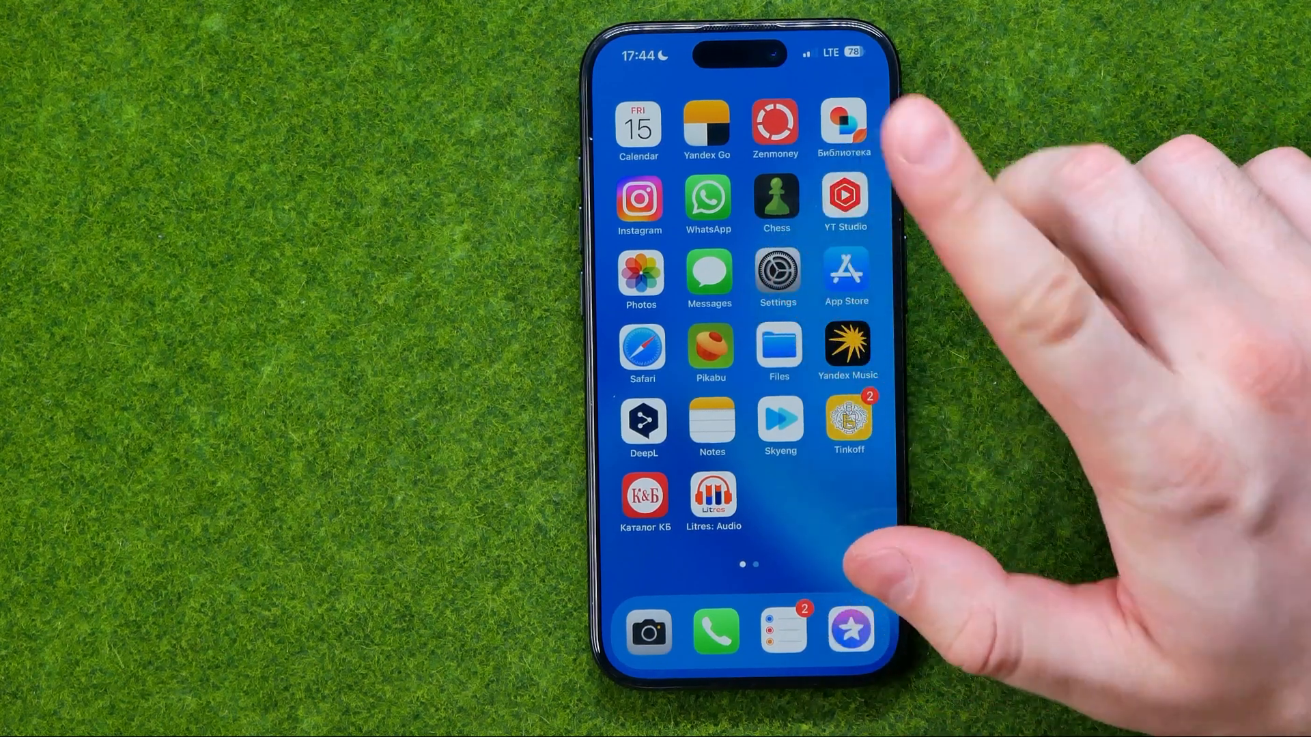
Launch Settings and go to General on the way to Language & Region
click(777, 276)
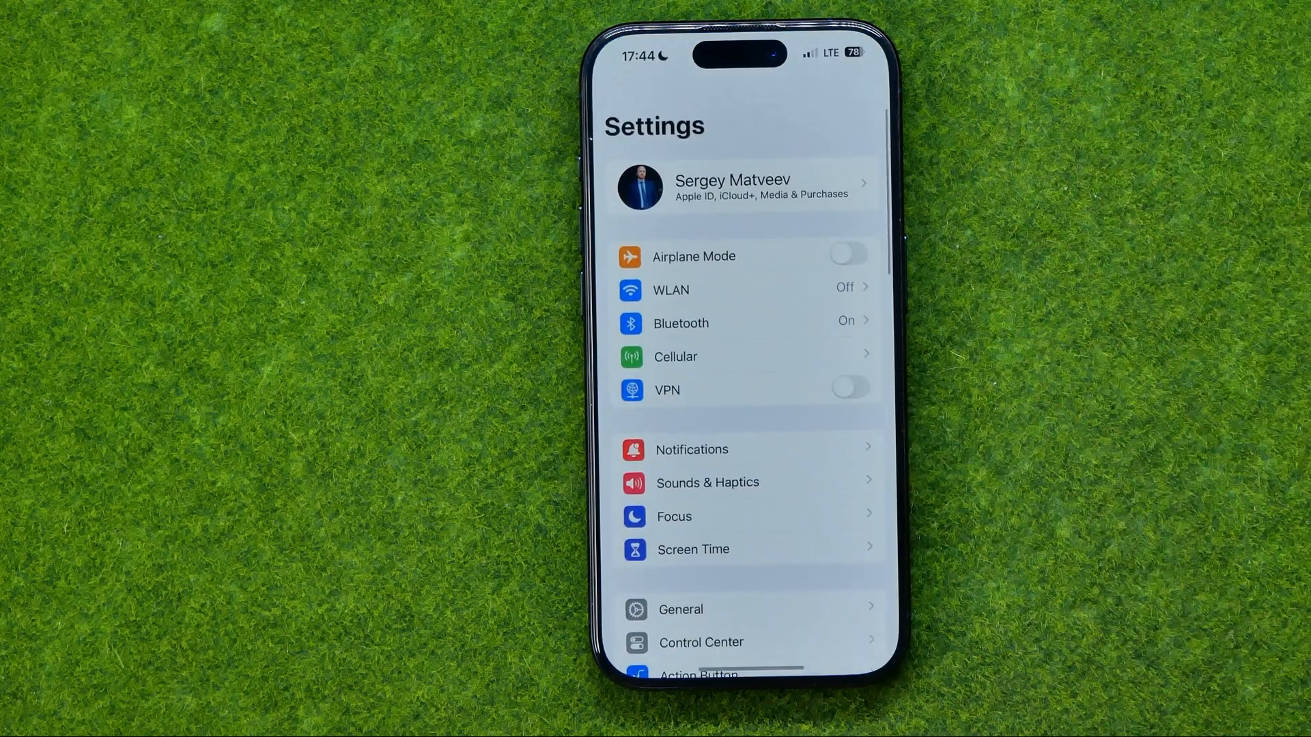
scroll(down, 3)
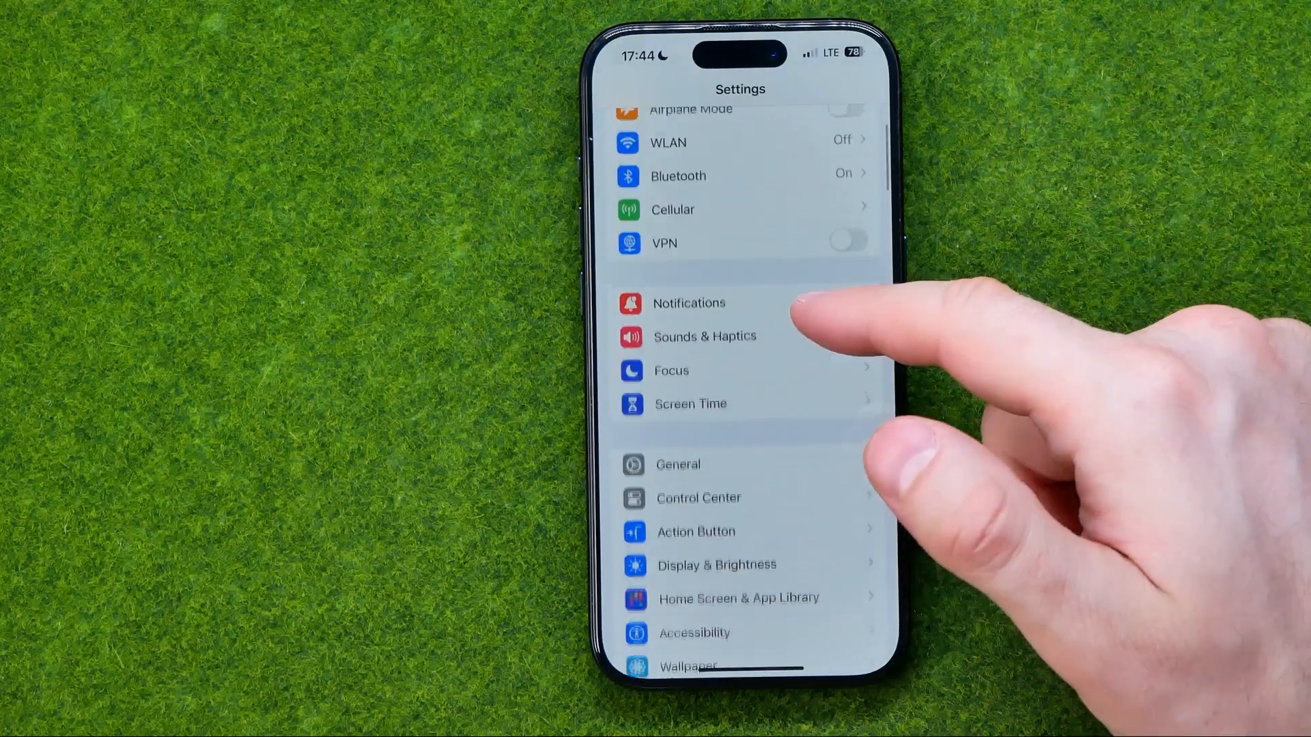
click(678, 464)
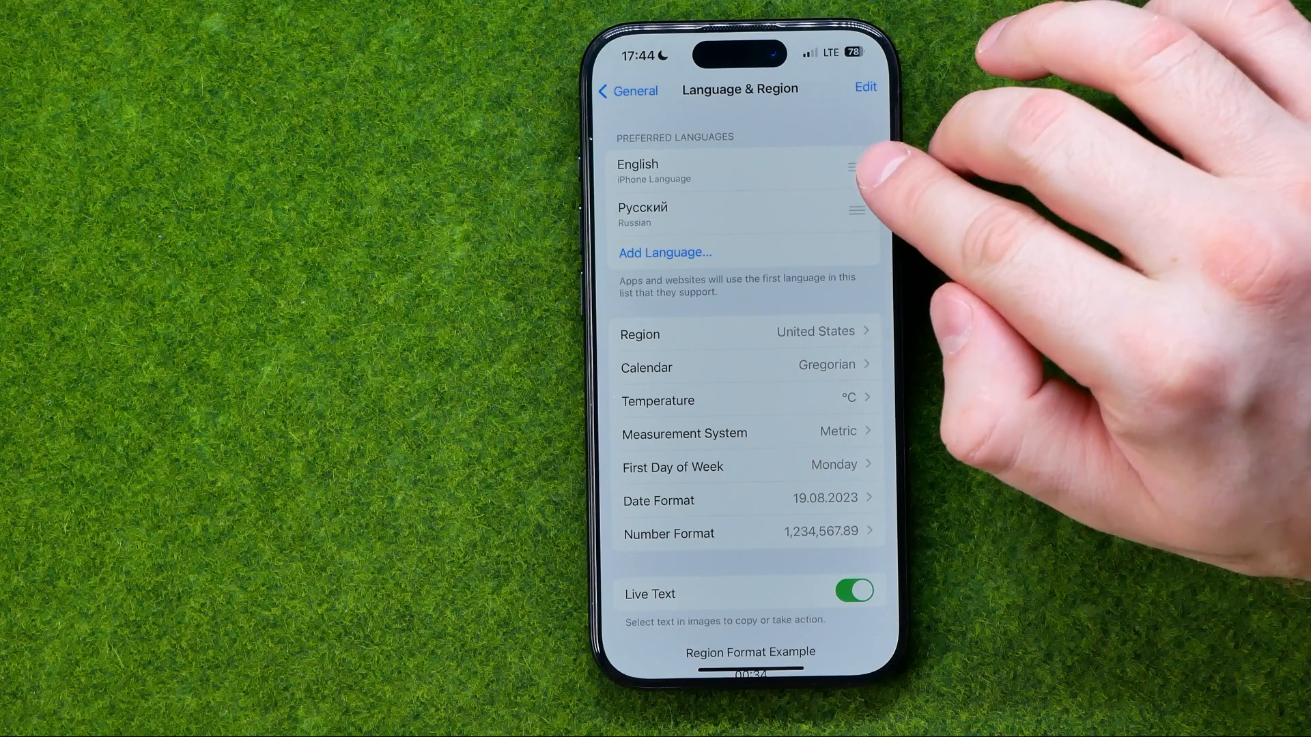
mouse_move(862, 225)
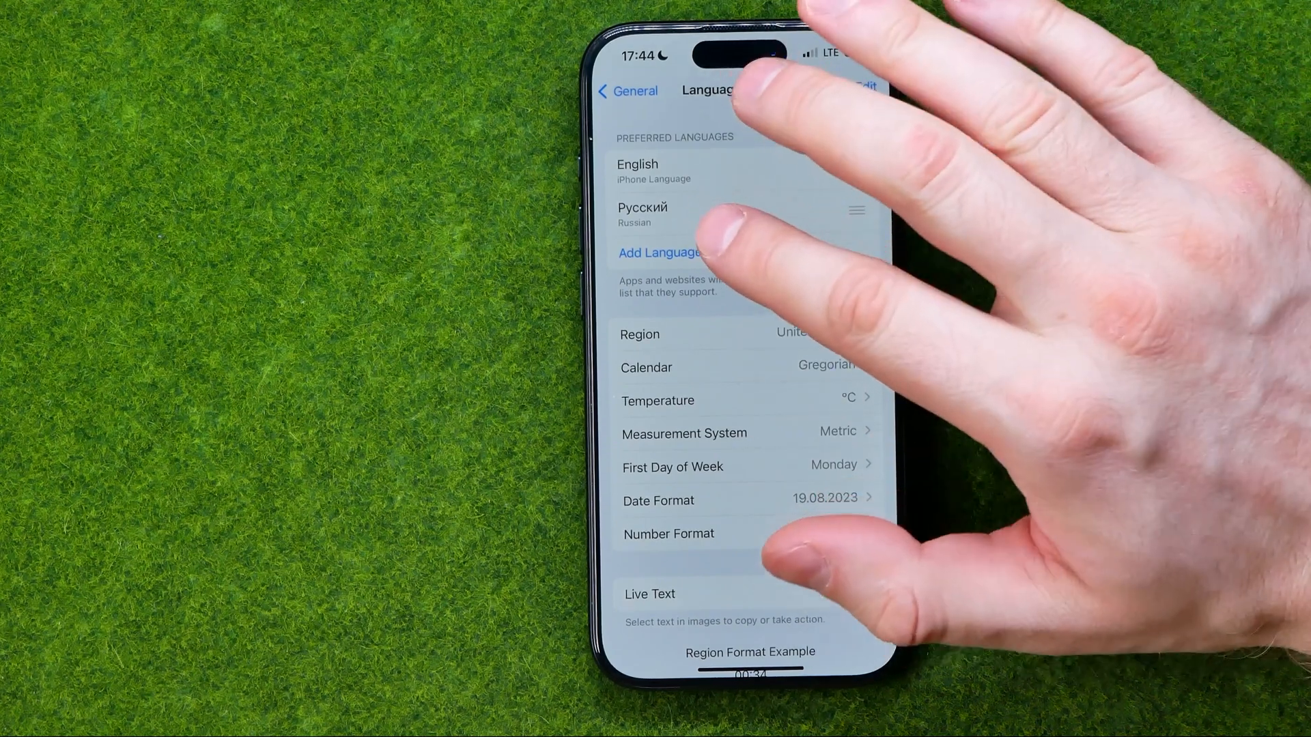
Start adding a preferred language and scroll the Select Language list toward German
click(658, 253)
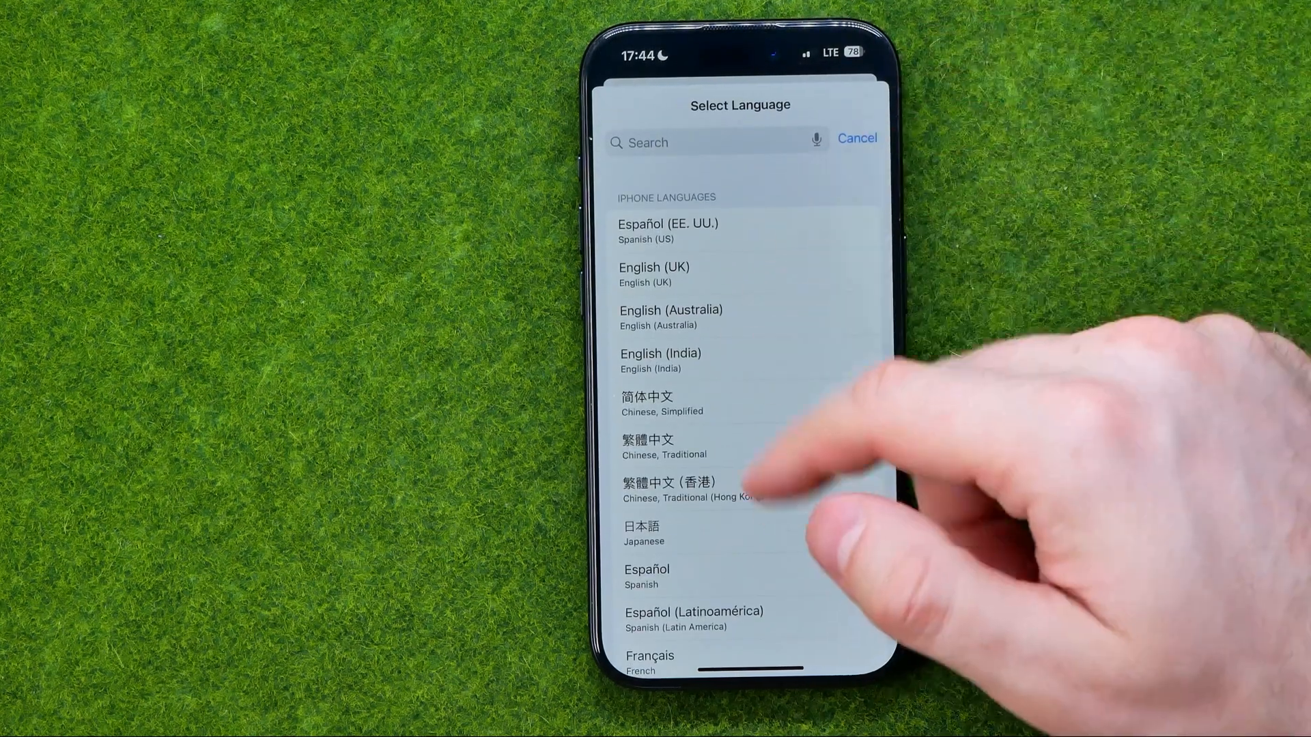
scroll(down, 3)
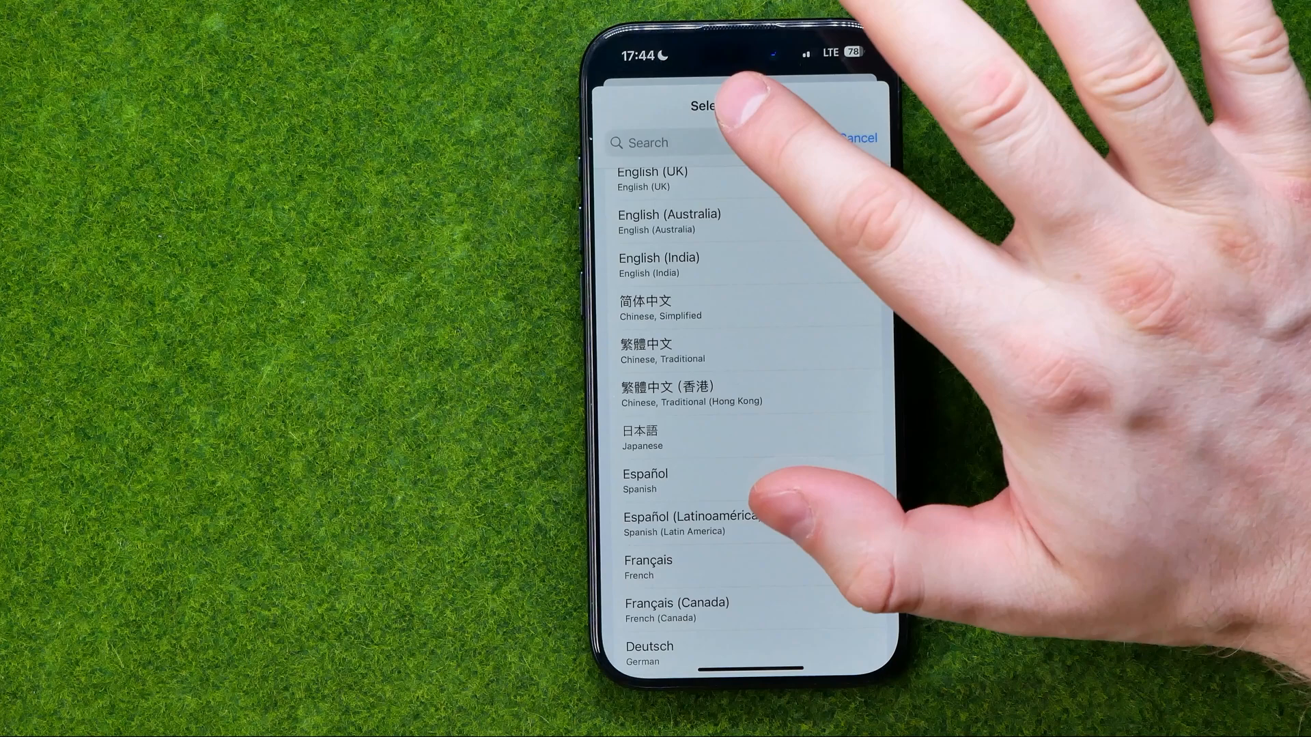
scroll(down, 3)
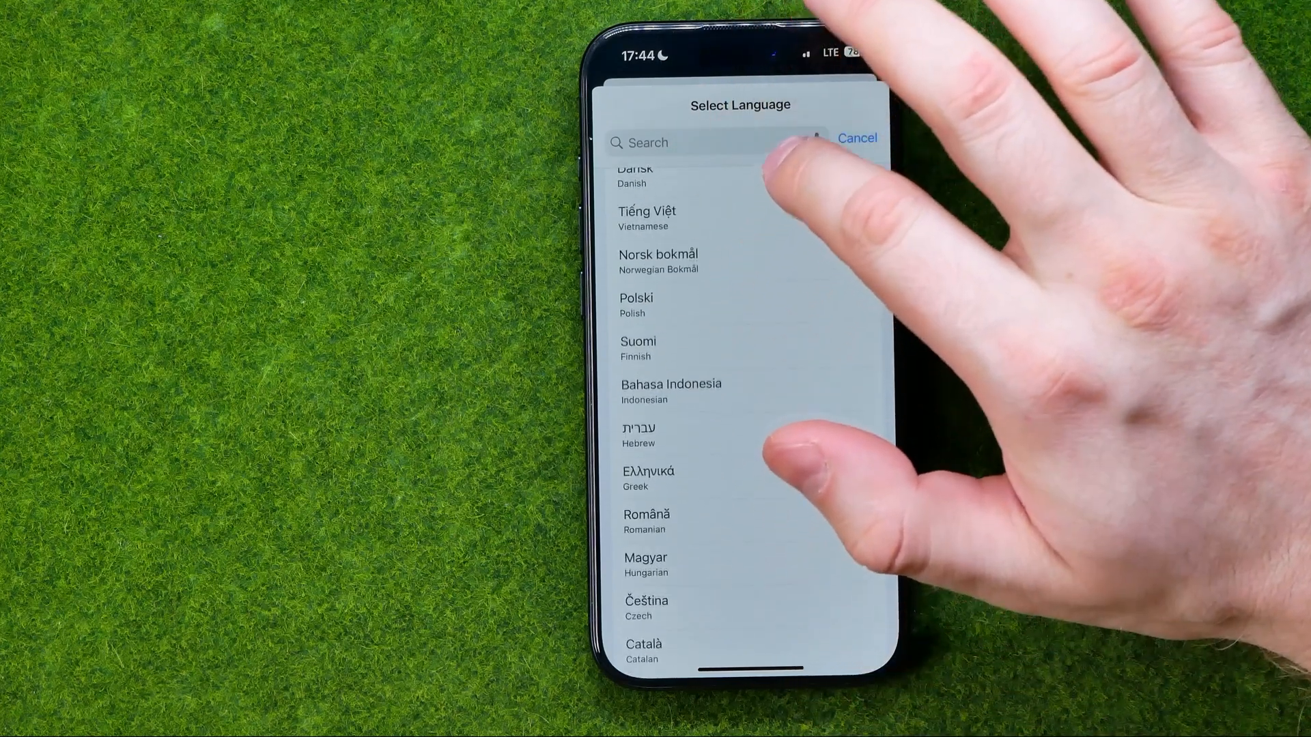
scroll(down, 3)
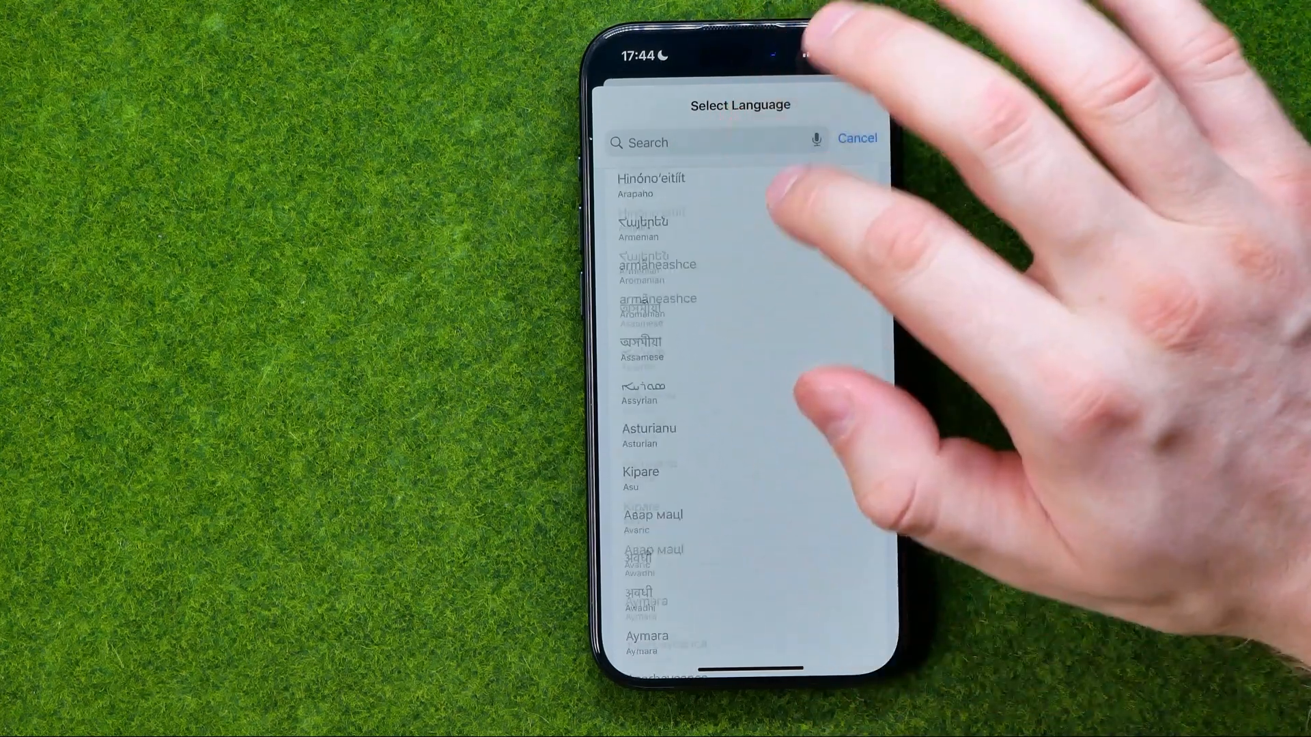
scroll(down, 3)
text(Ge)
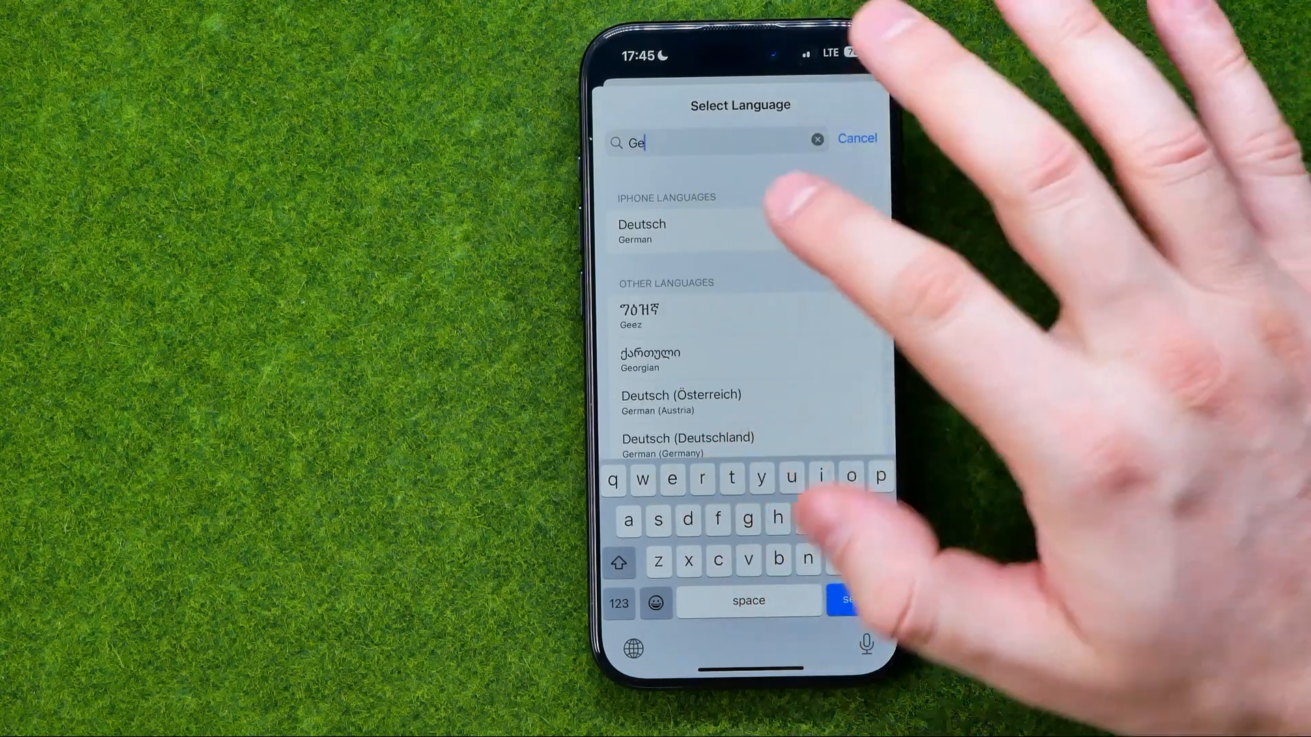
Choose Deutsch and keep English (US) as the primary iPhone language
click(640, 232)
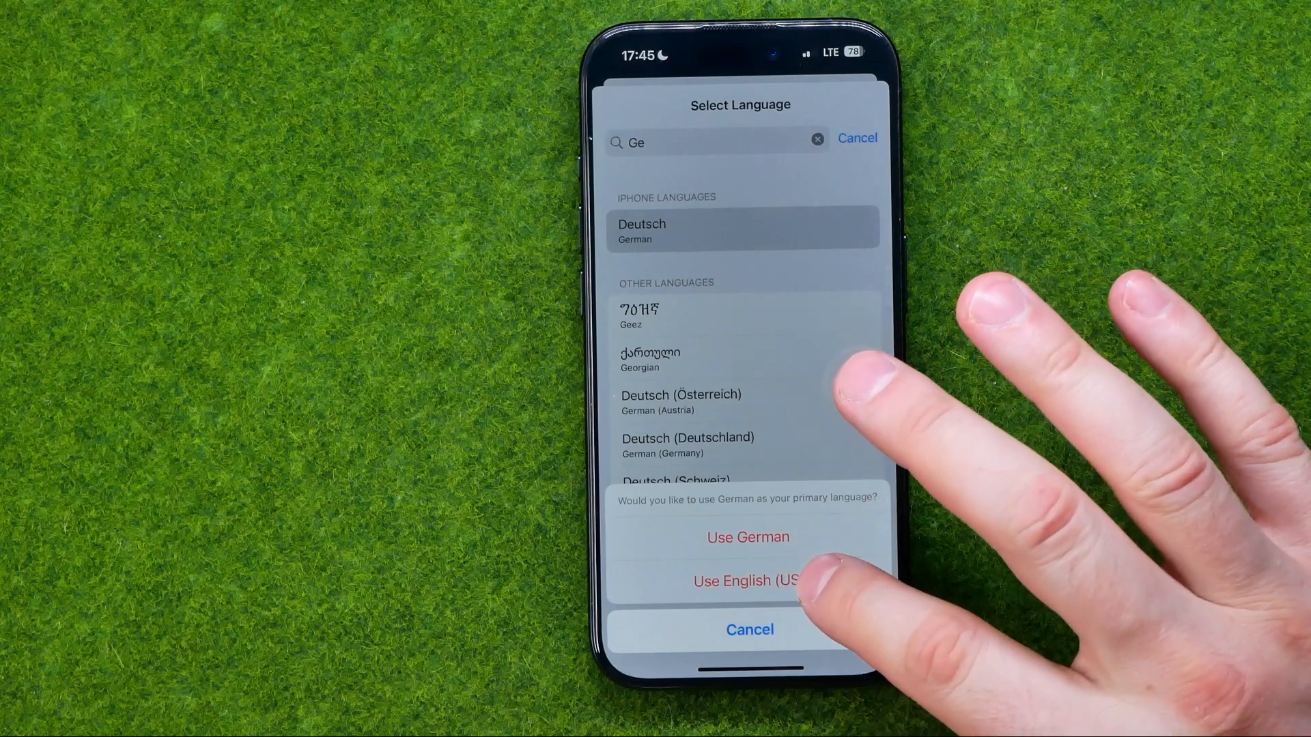
click(747, 536)
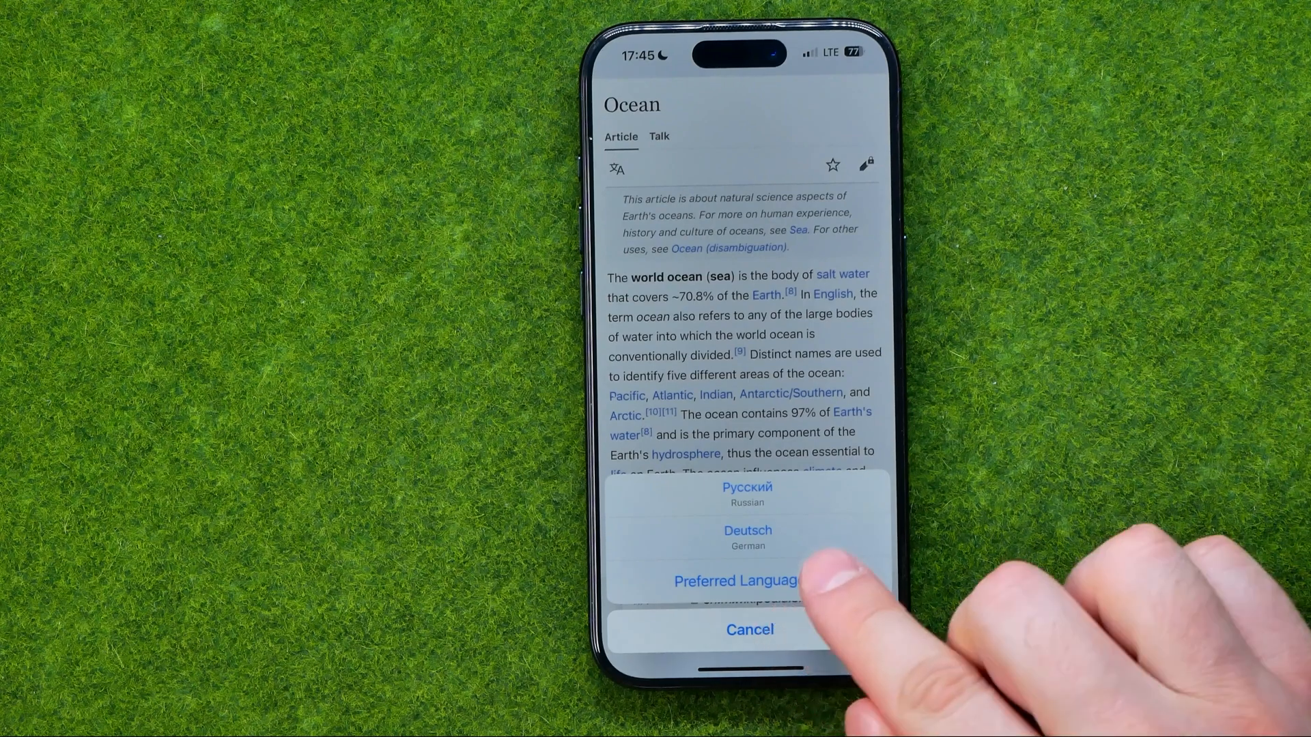
Confirm the English, German, Russian preference order and let the iPhone restart
click(739, 580)
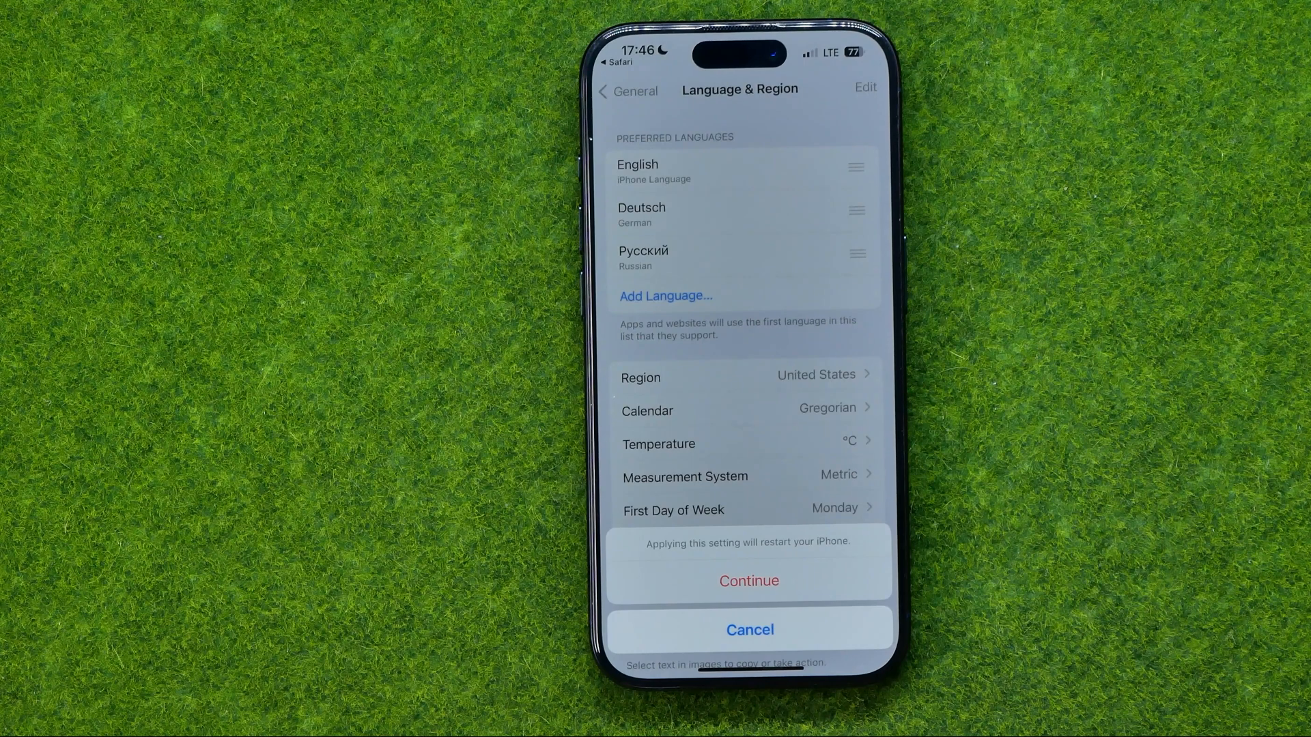
click(749, 580)
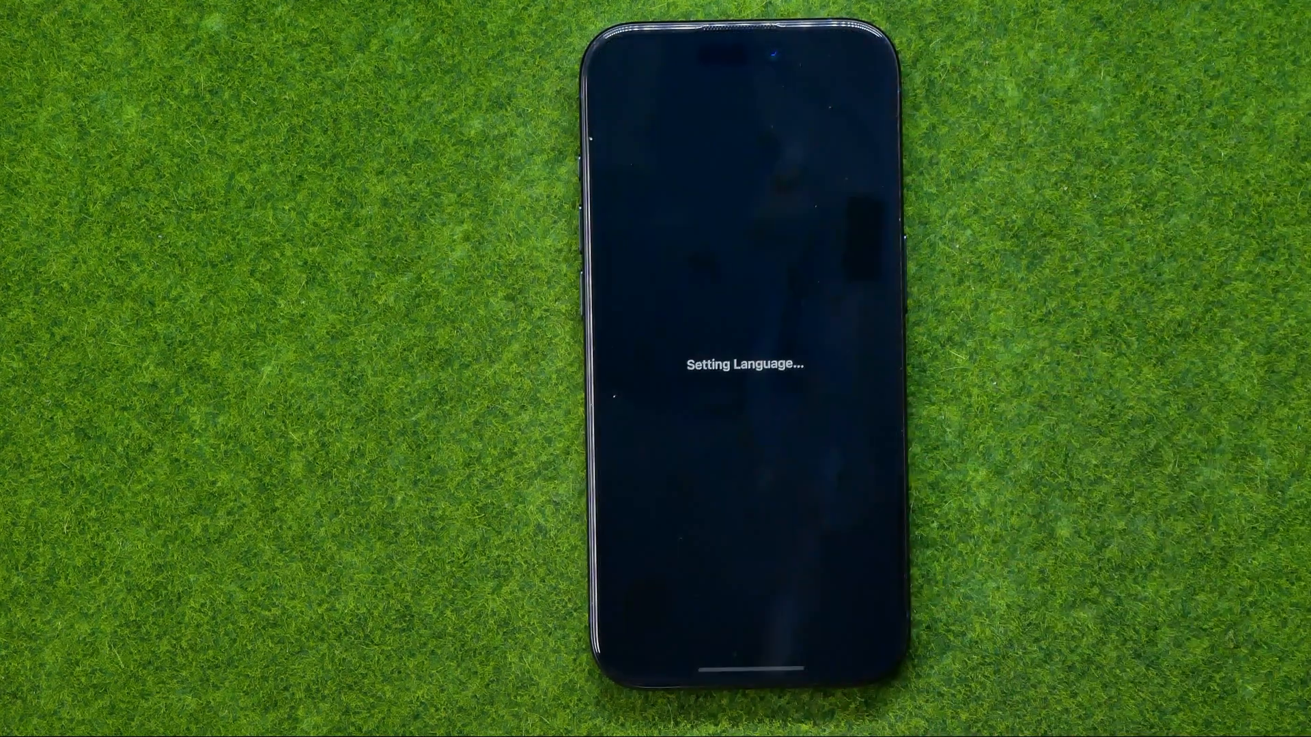